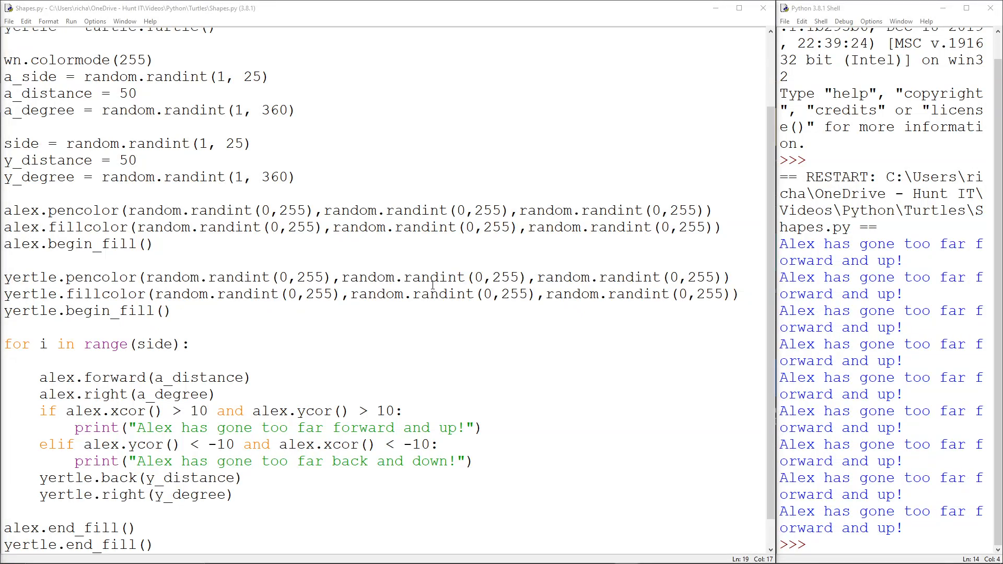
Cut Alex's if/elif position-check block to move it below Yertle's moves in the loop.
click(432, 277)
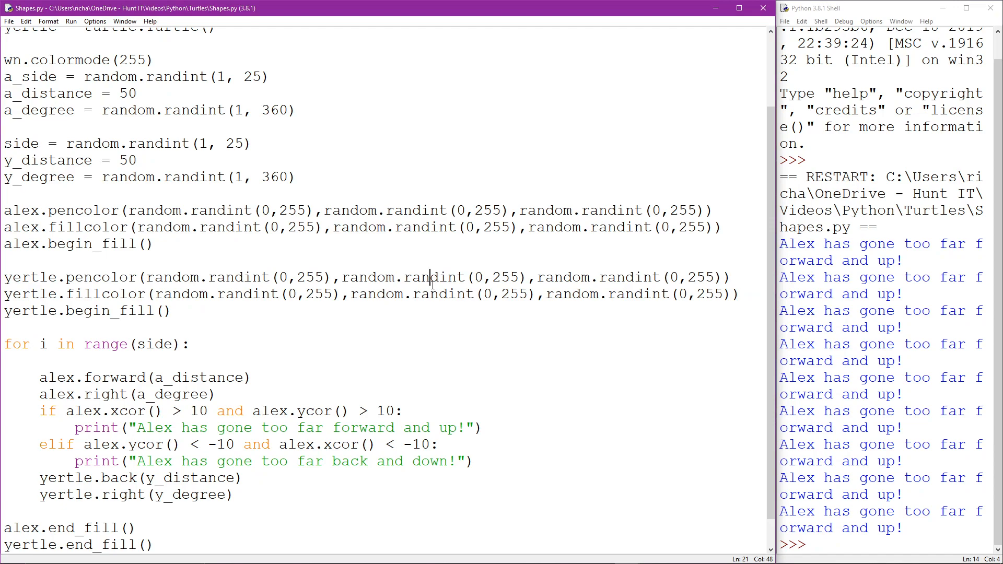
mouse_move(296, 209)
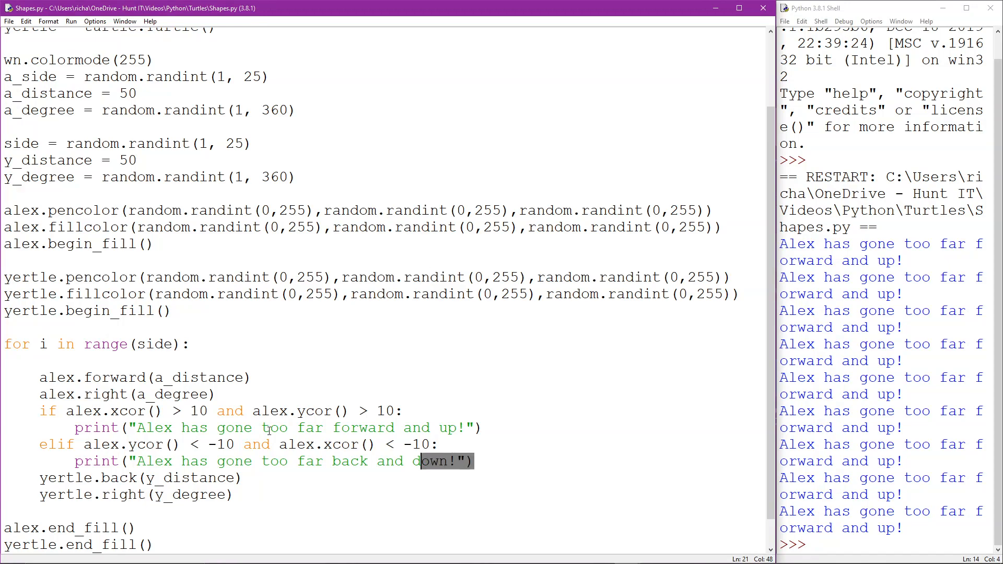
drag(40, 411, 467, 461)
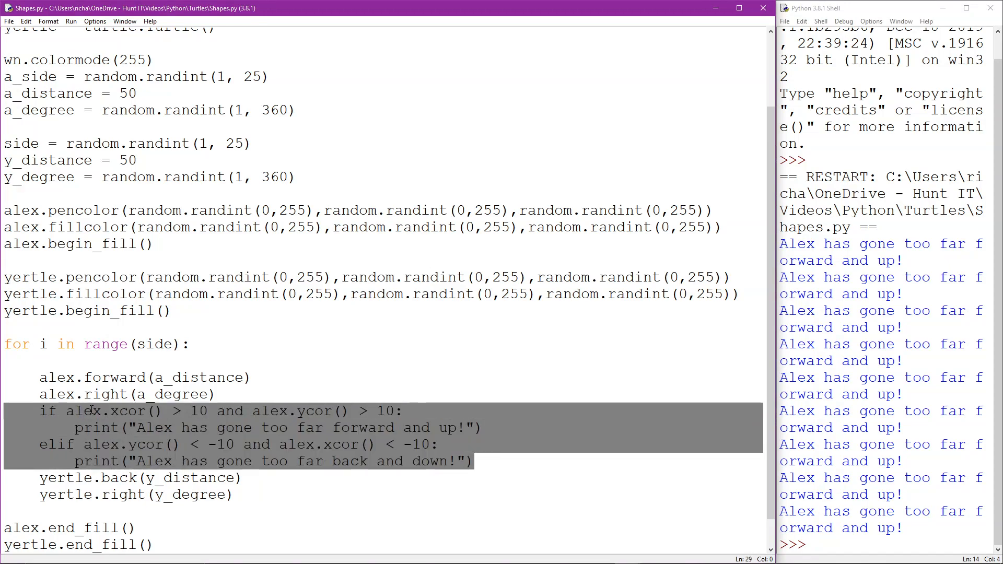
key(Delete)
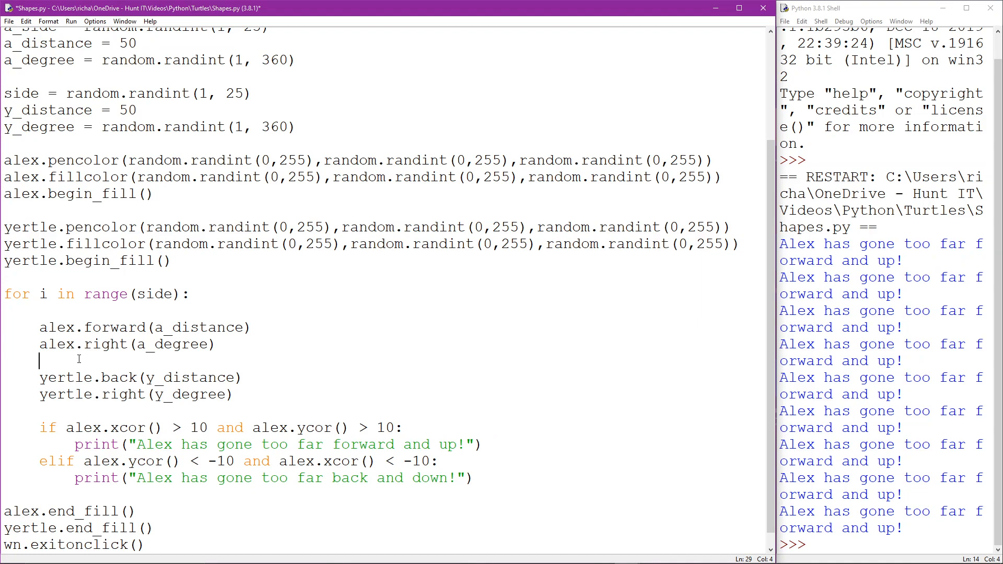
Start the xrange line with range(int(round(alex.xcor(),0)) - 50 as the lower bound.
text(xrange =)
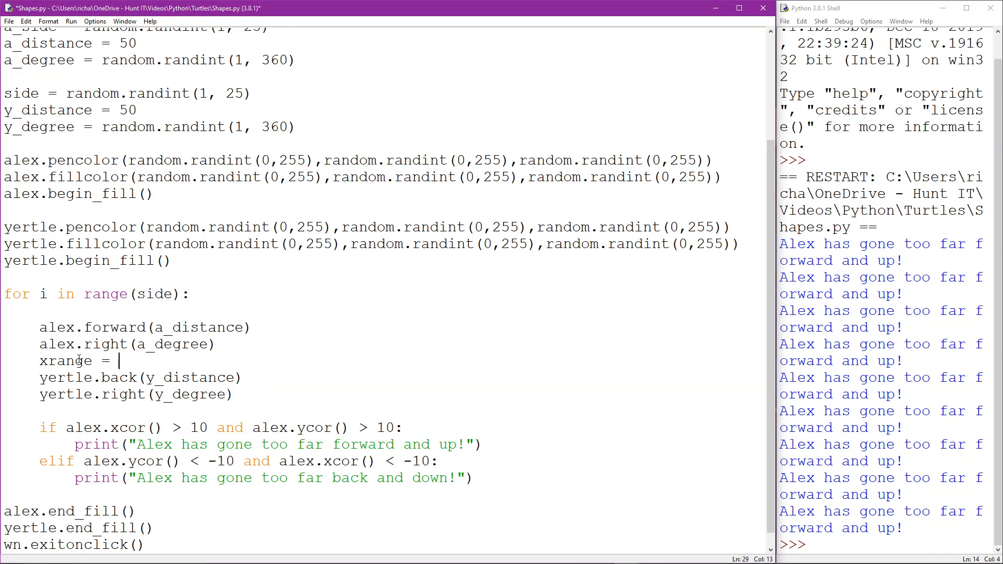
text(ra)
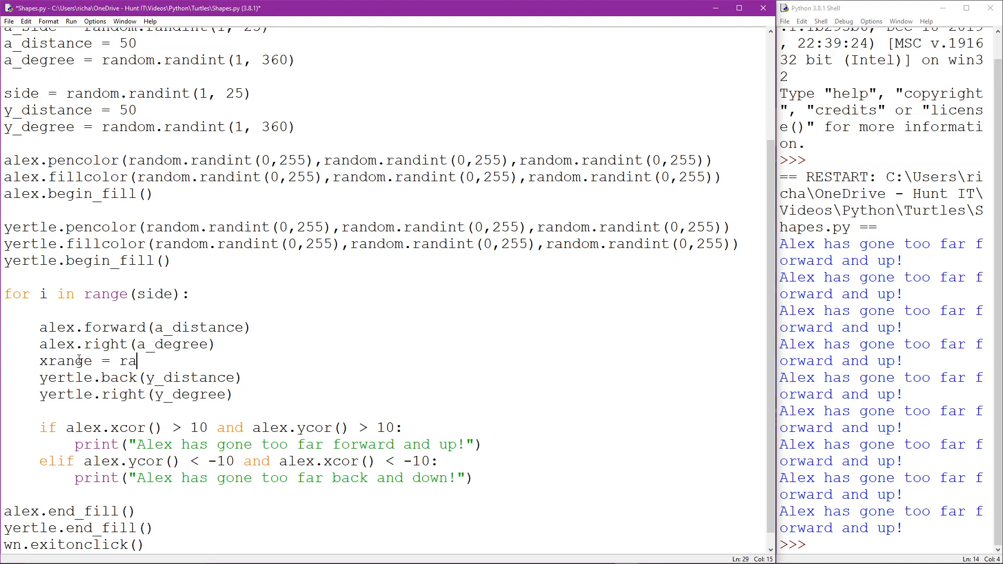
text(nge()
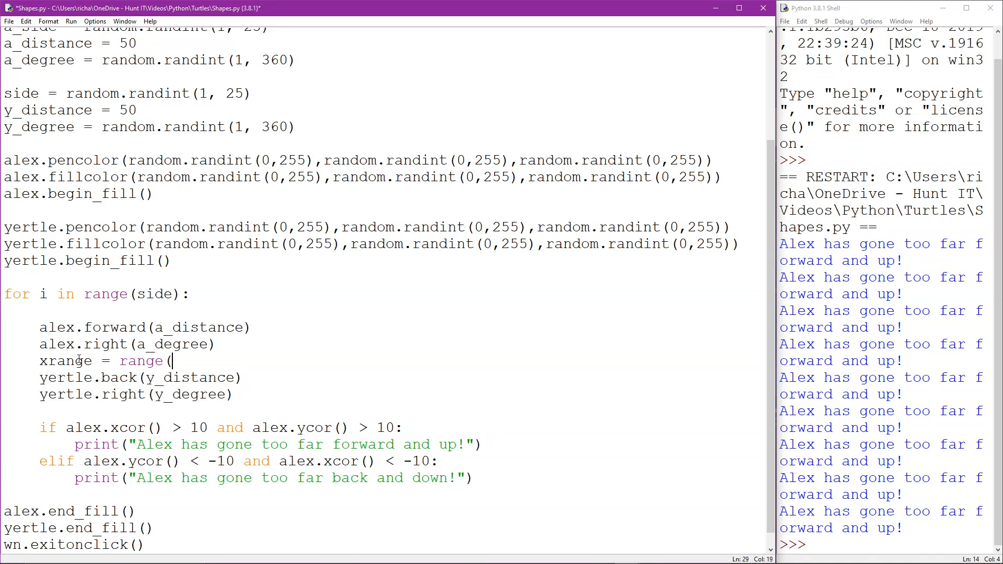
text(int()
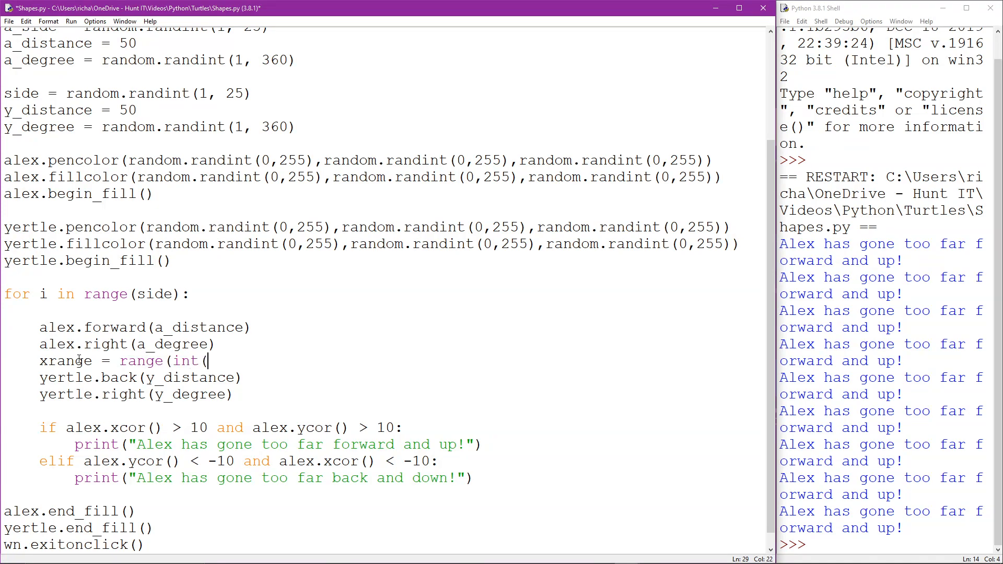
text(round)
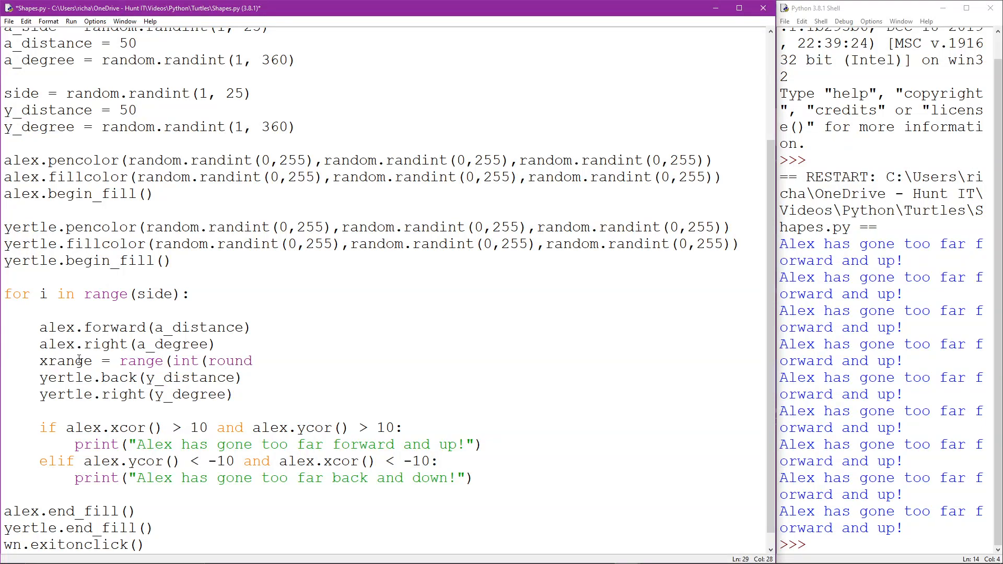
text((ale)
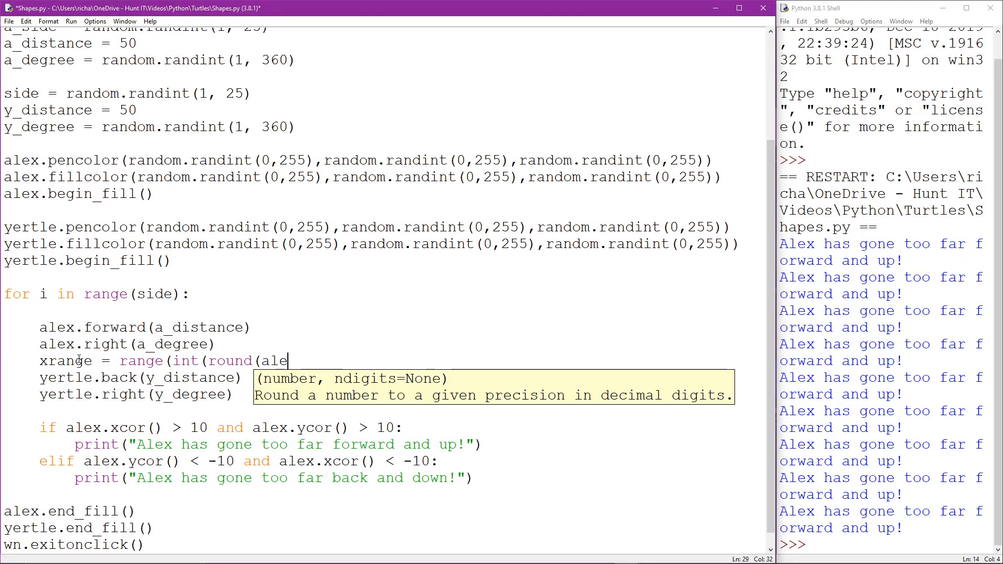
text(x)
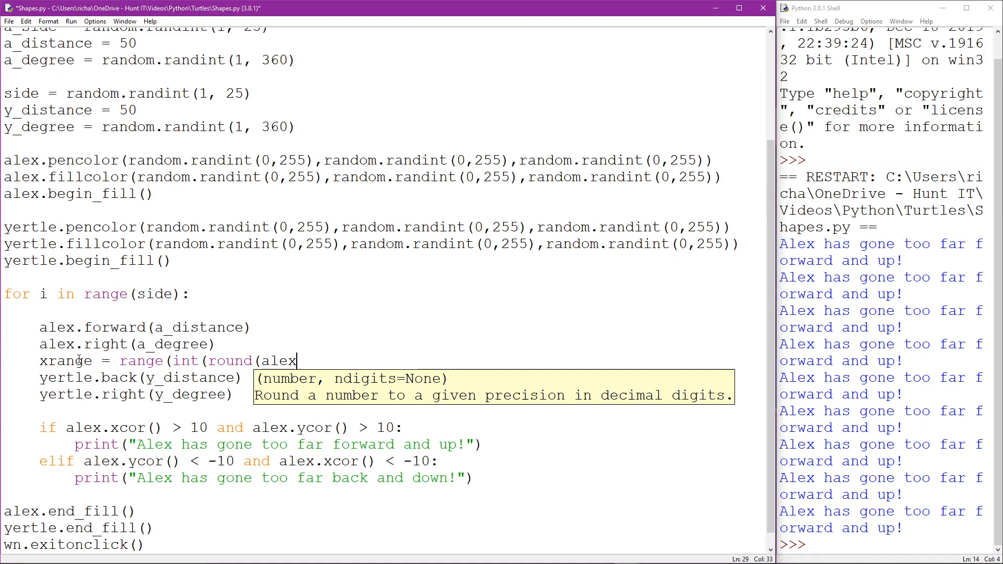
text(.xcor)
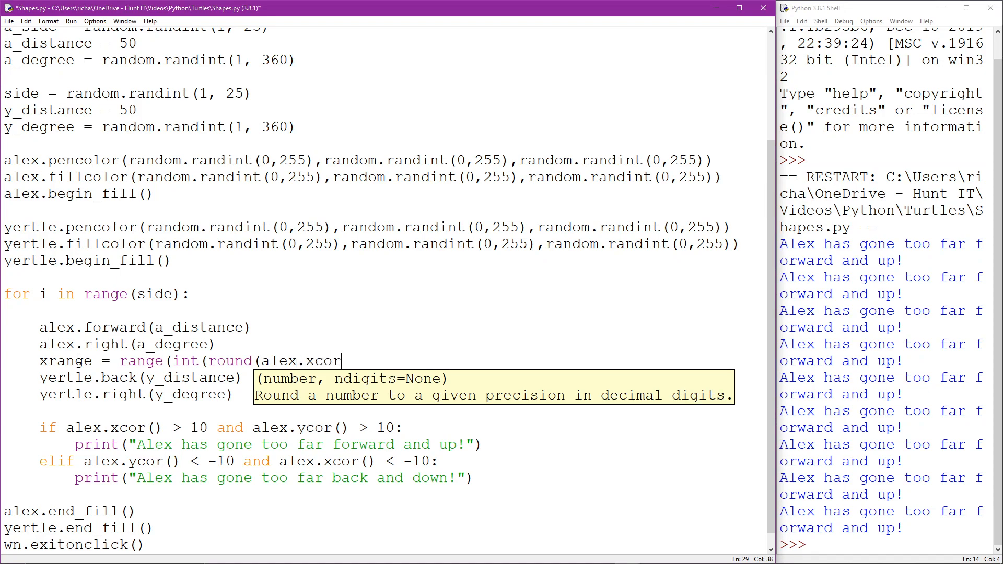
text((),0)
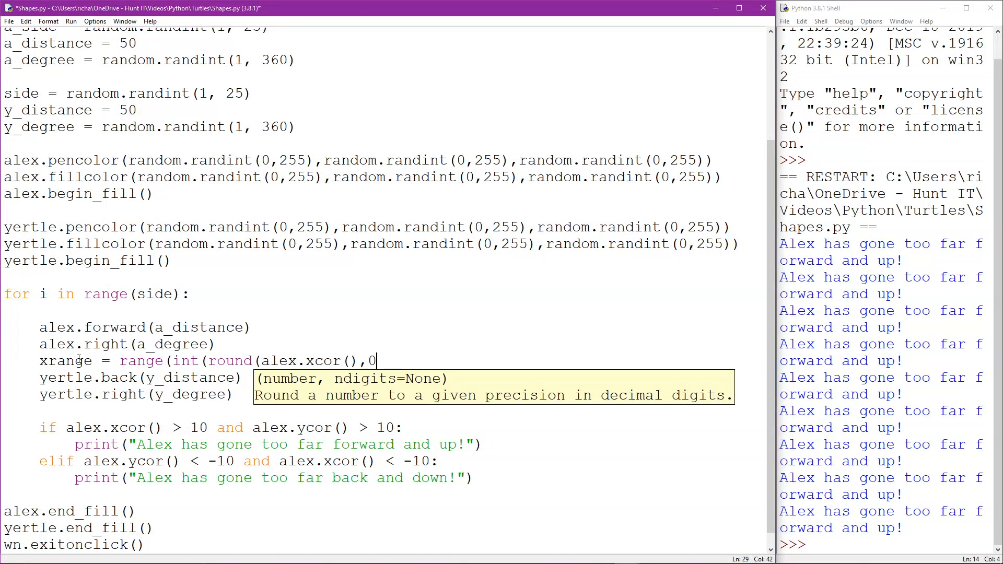
text()) -)
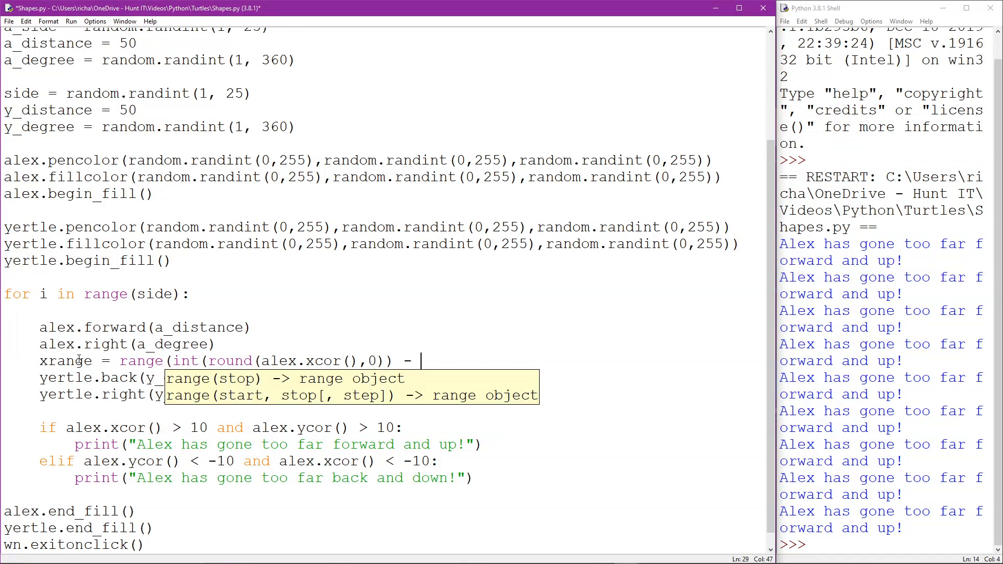
text(50)
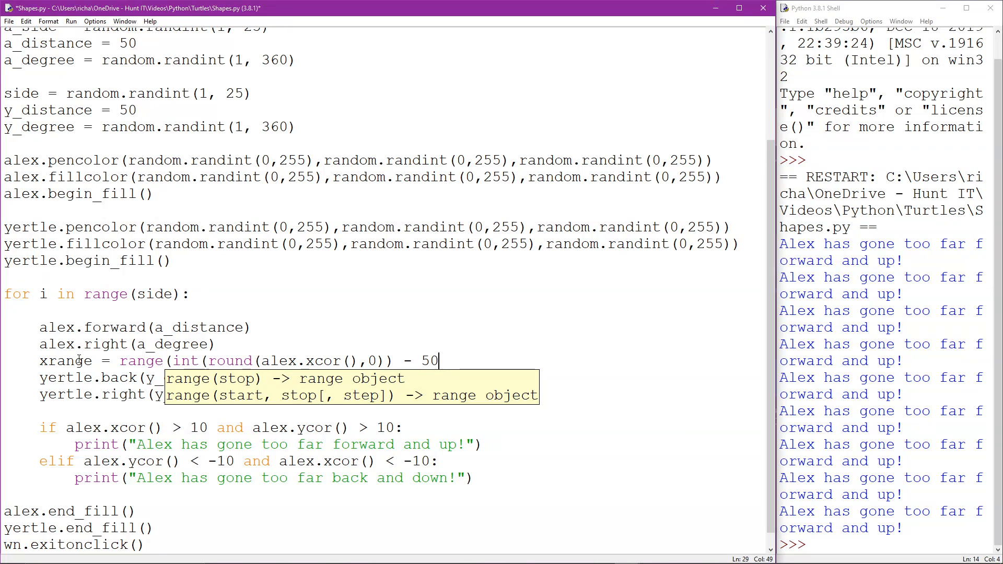
Complete xrange with the upper bound int(round(alex.xcor(),0))+50.
text(,)
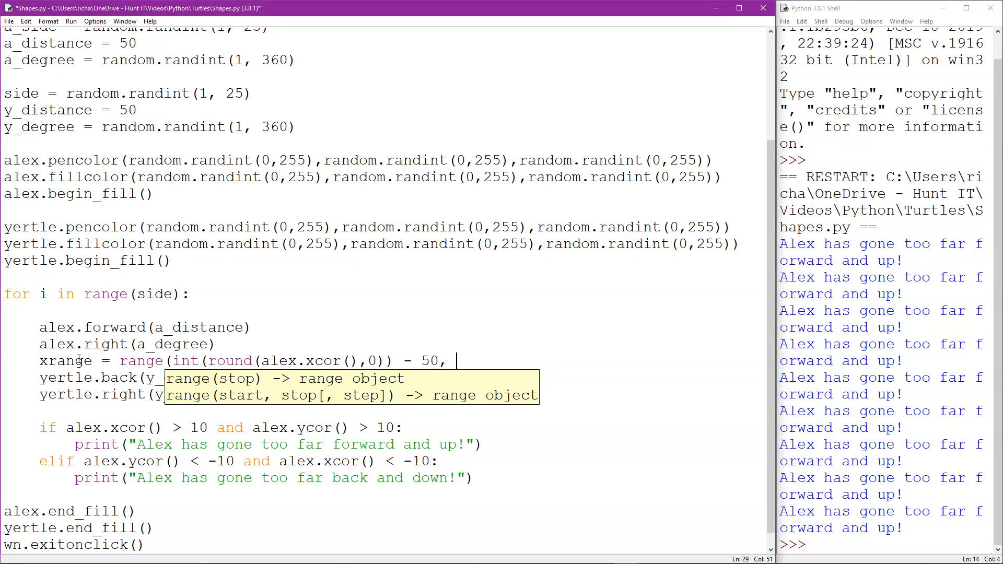
text(int)
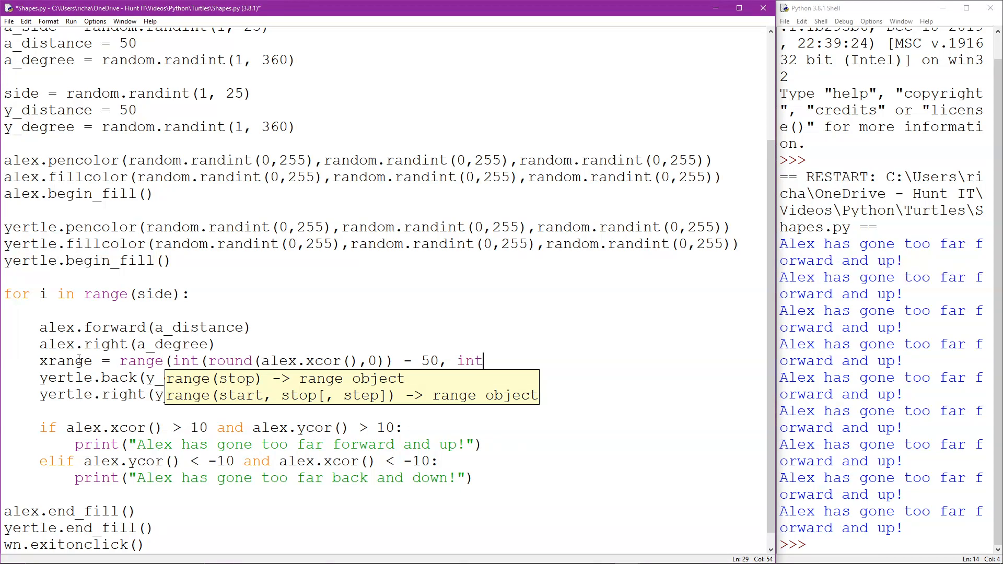
text((ro)
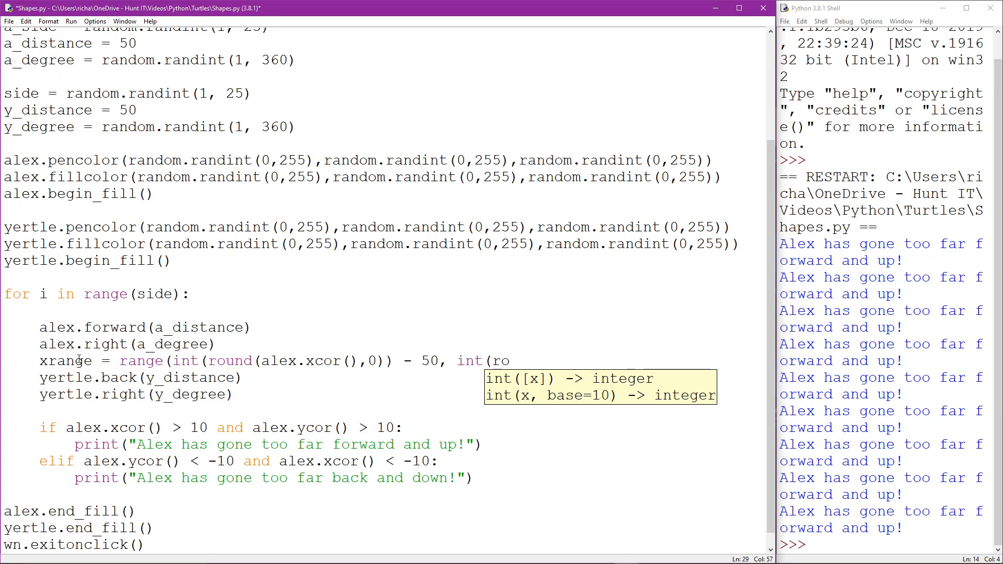
text(round()
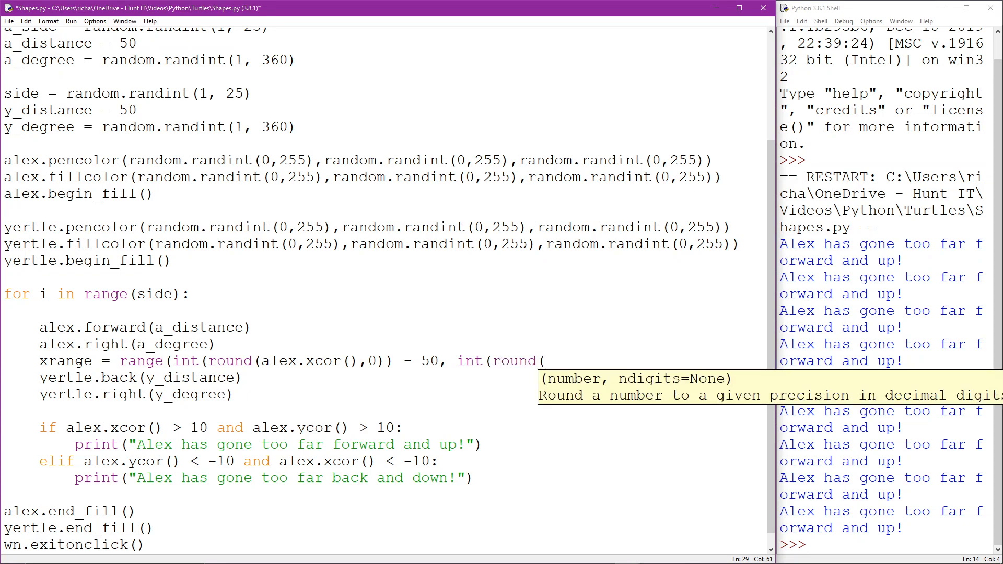
text(alex.)
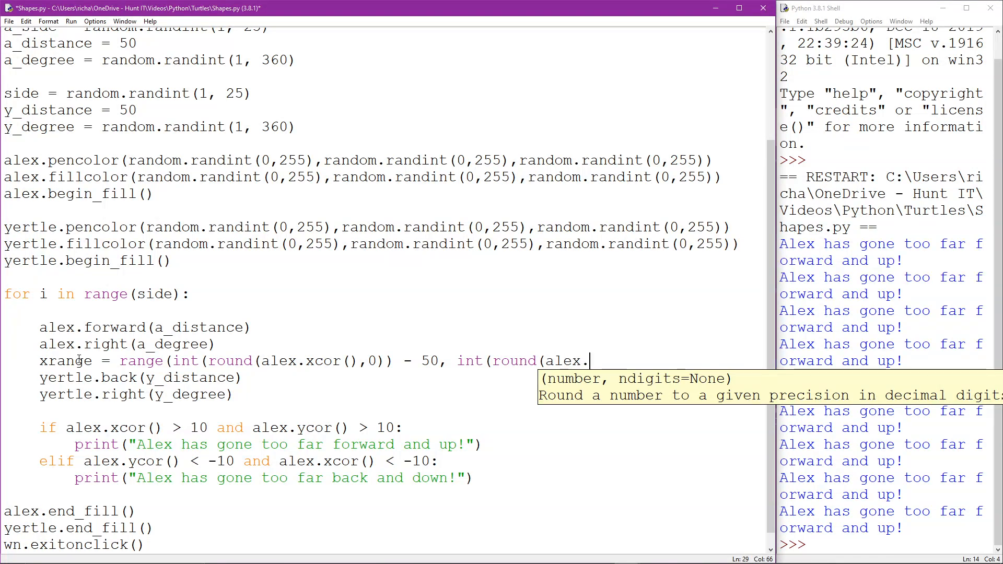
text(xcor(),0)
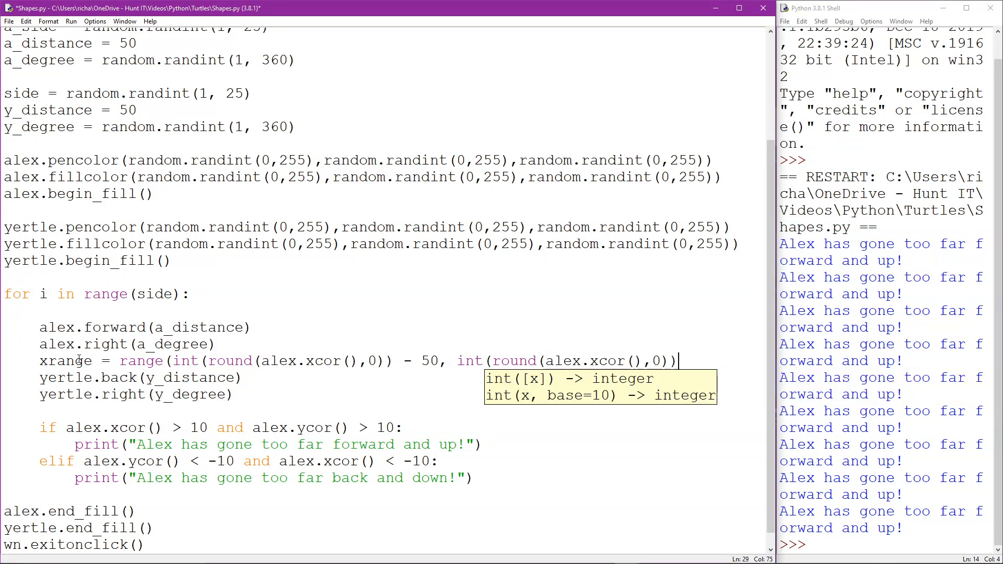
text(+50)
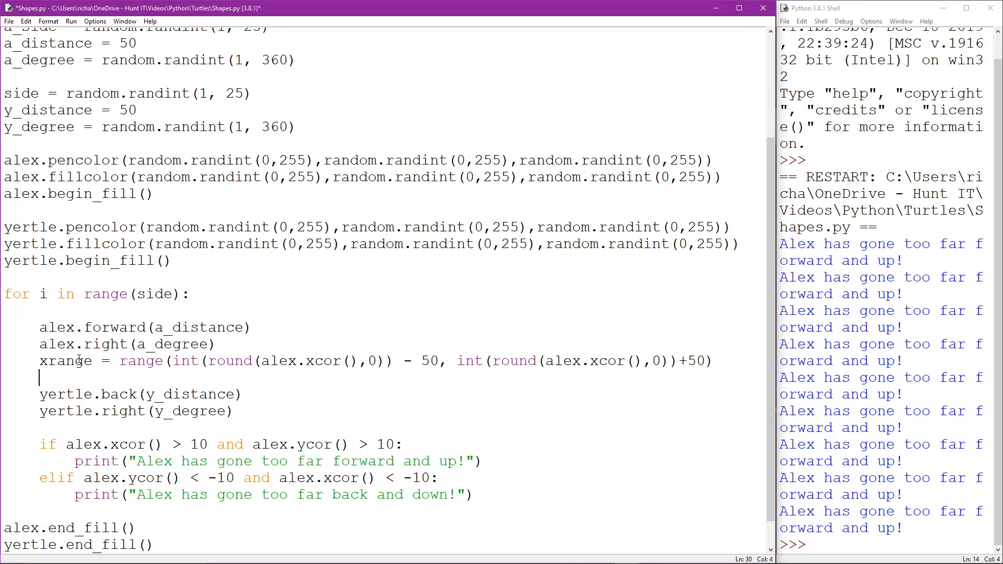
Start the yrange line with range(int(round(alex.ycor(),0)) - 50 as the lower bound.
text(yrange)
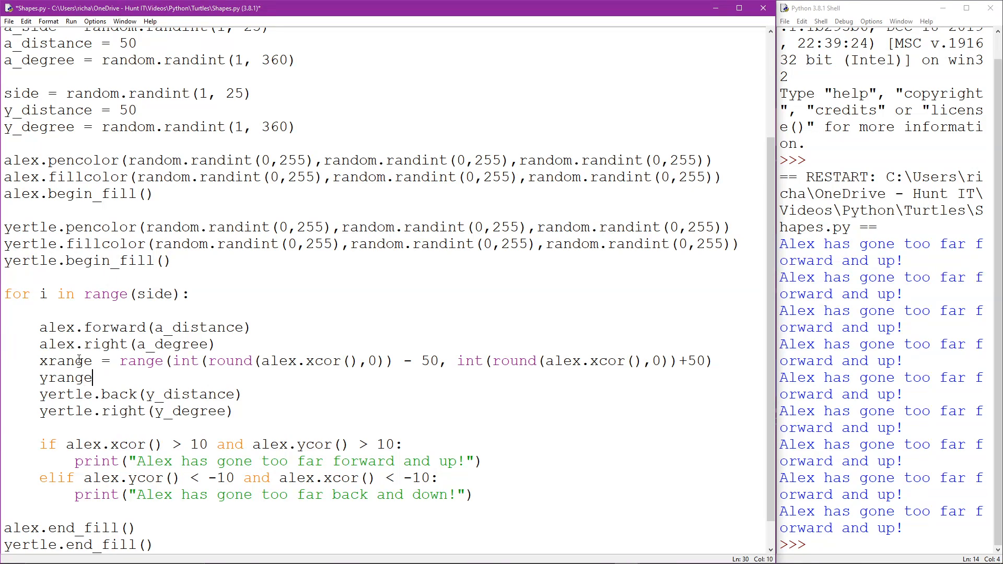
text(=)
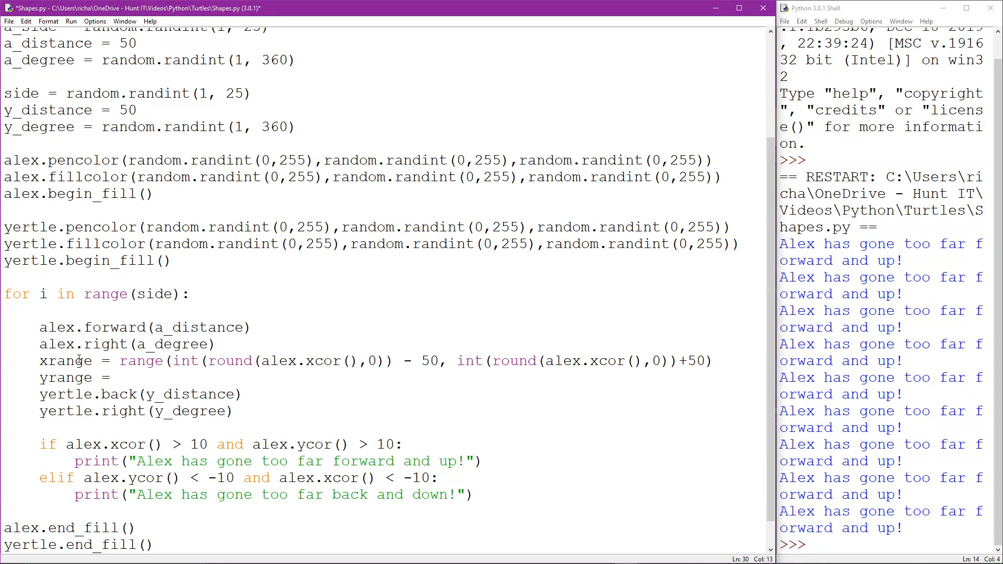
click(120, 378)
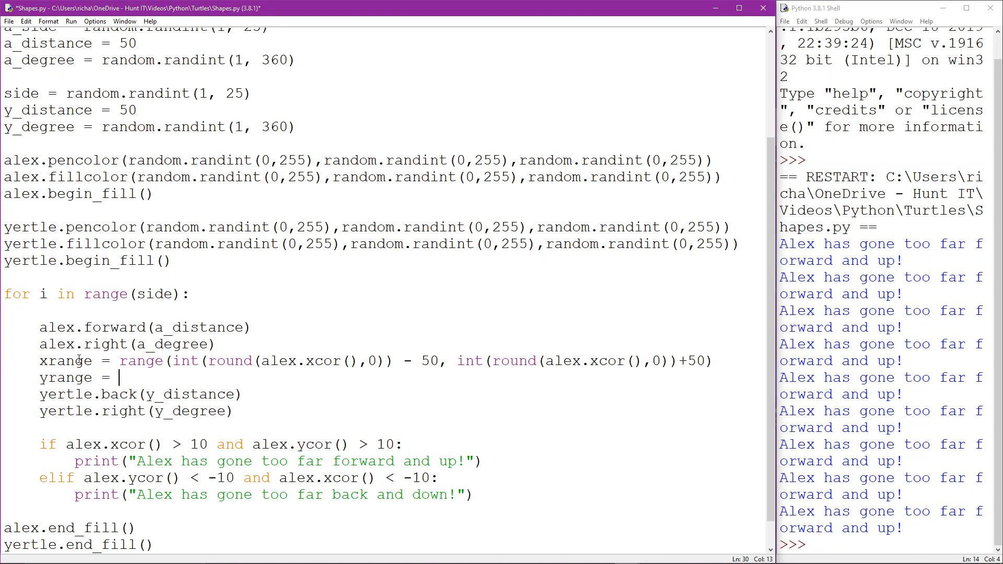
text(range)
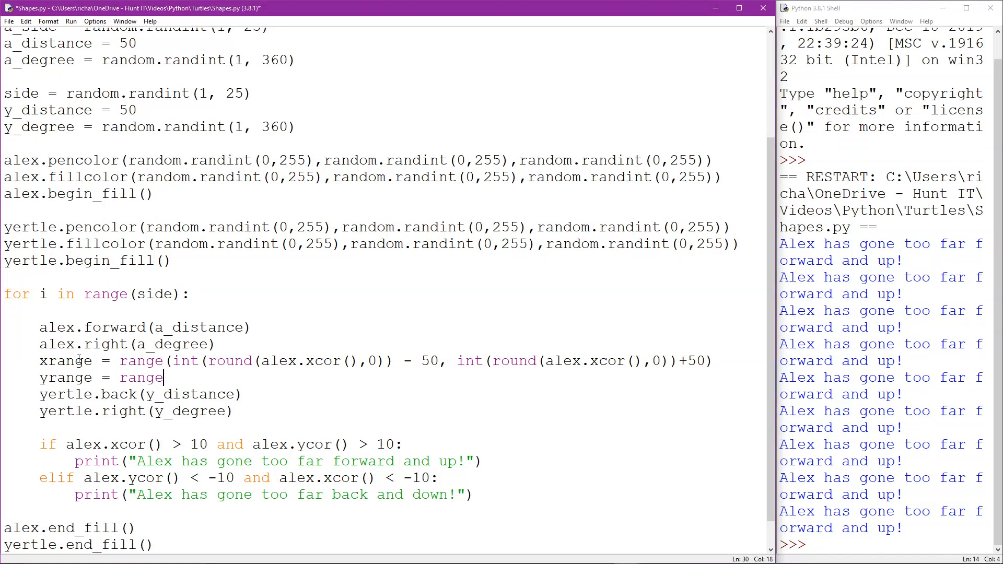
text((int)
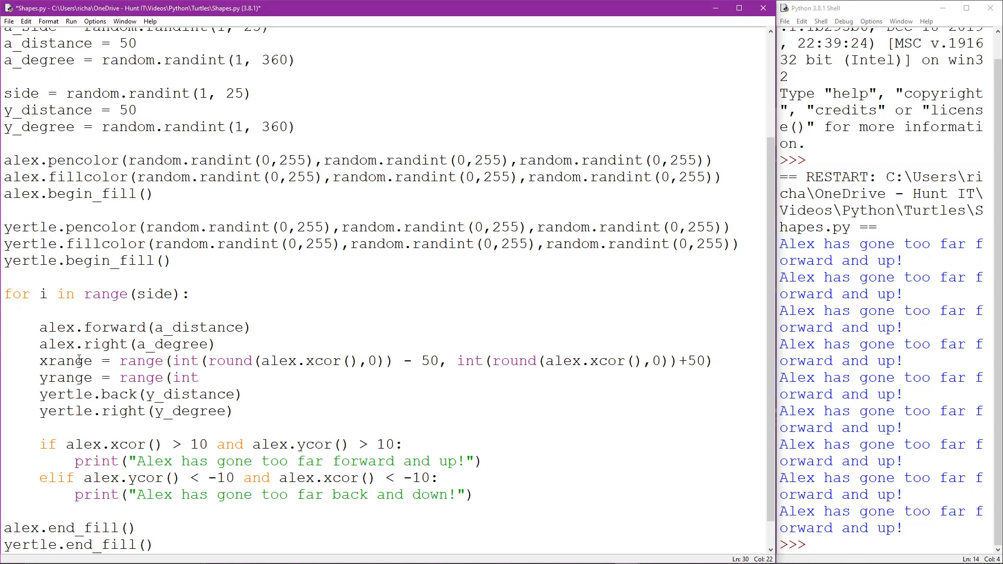
text(round)
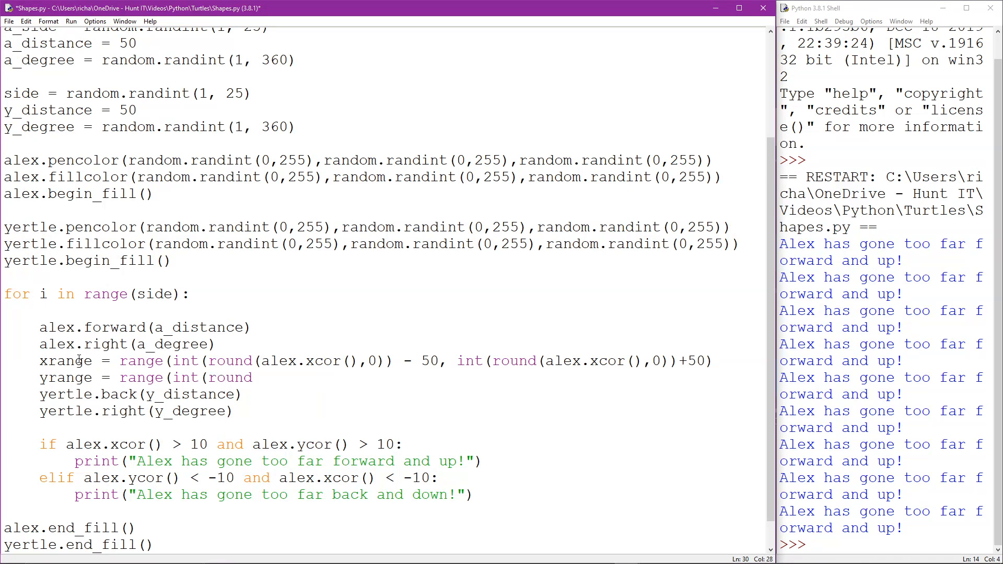
text(()
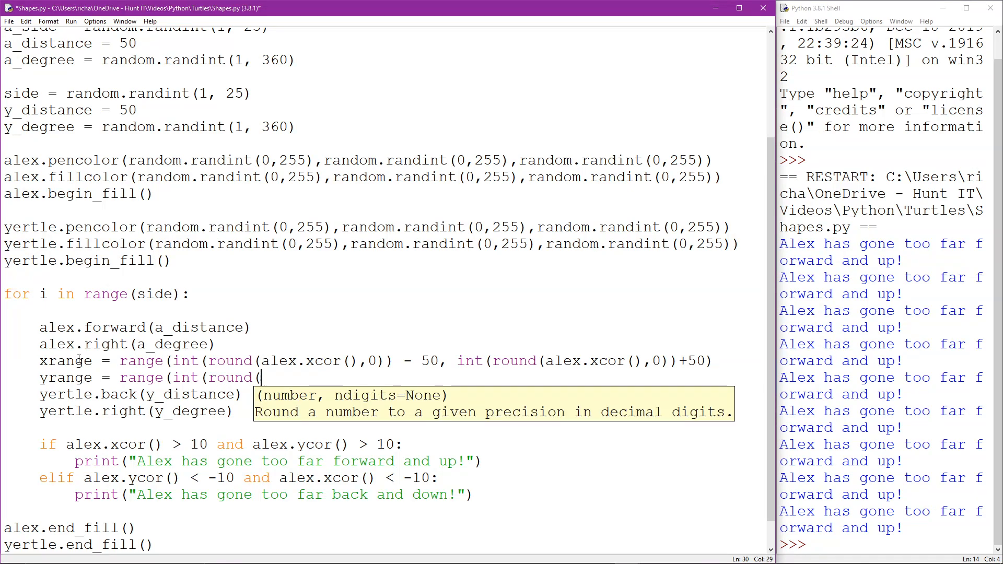
text(alex.y)
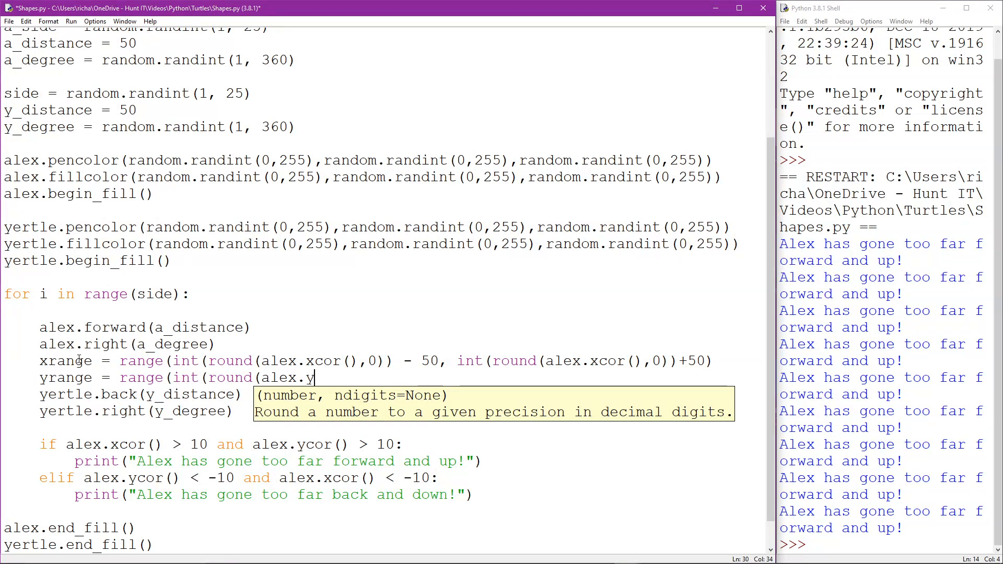
text(cor(),0)
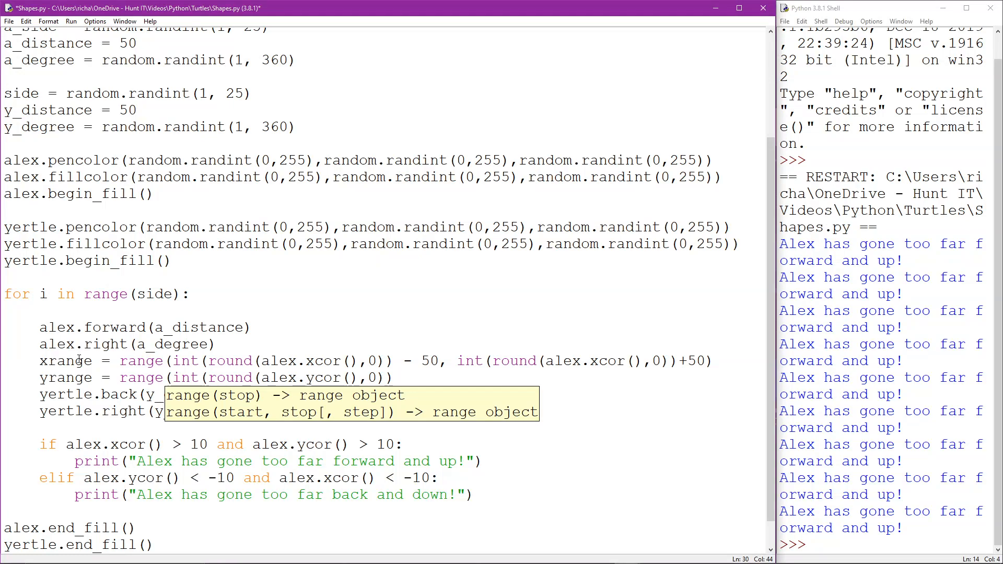
text(- 50,)
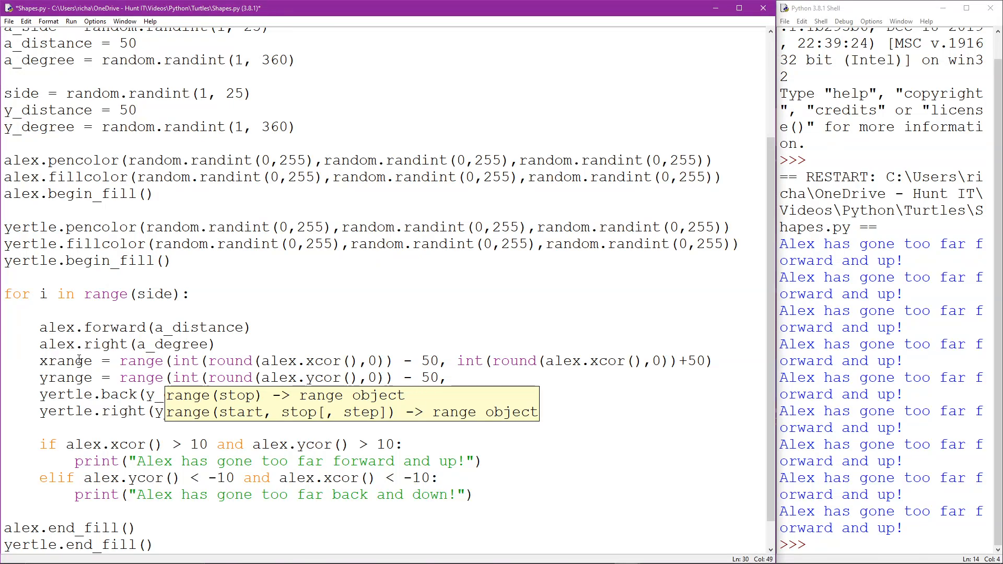
Complete yrange with the upper bound int(round(alex.ycor(),0))+50.
text(int)
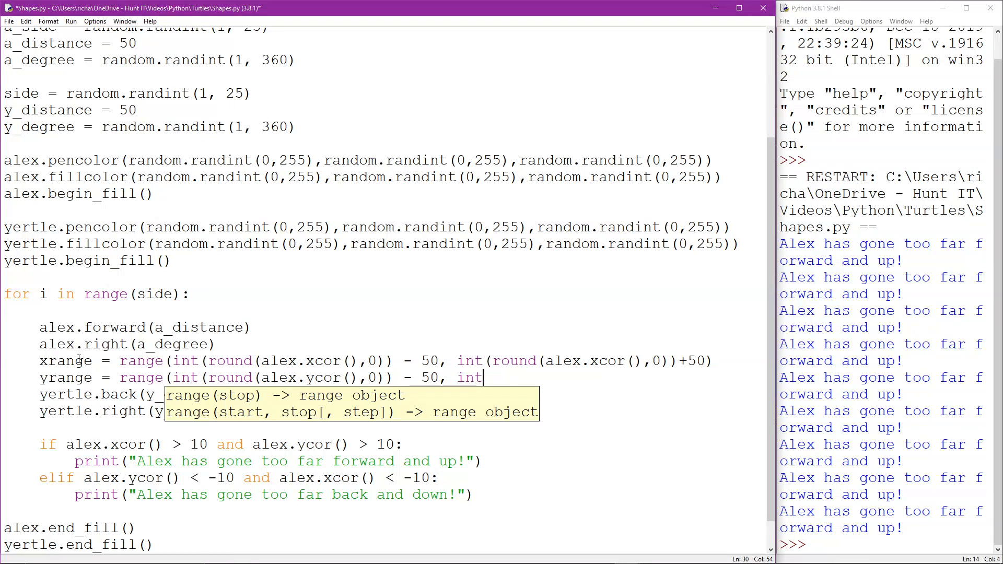
text((round)
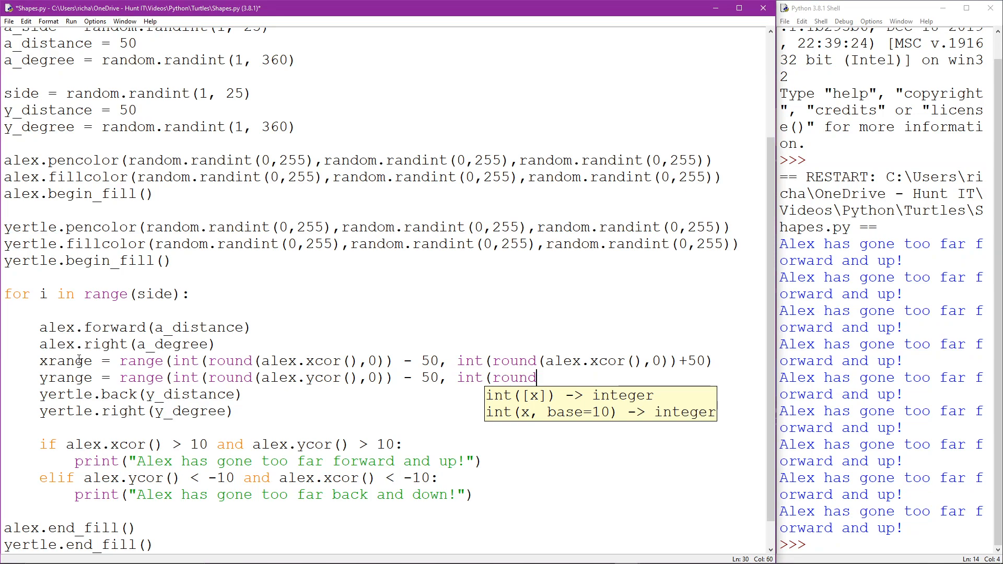
text(alex)
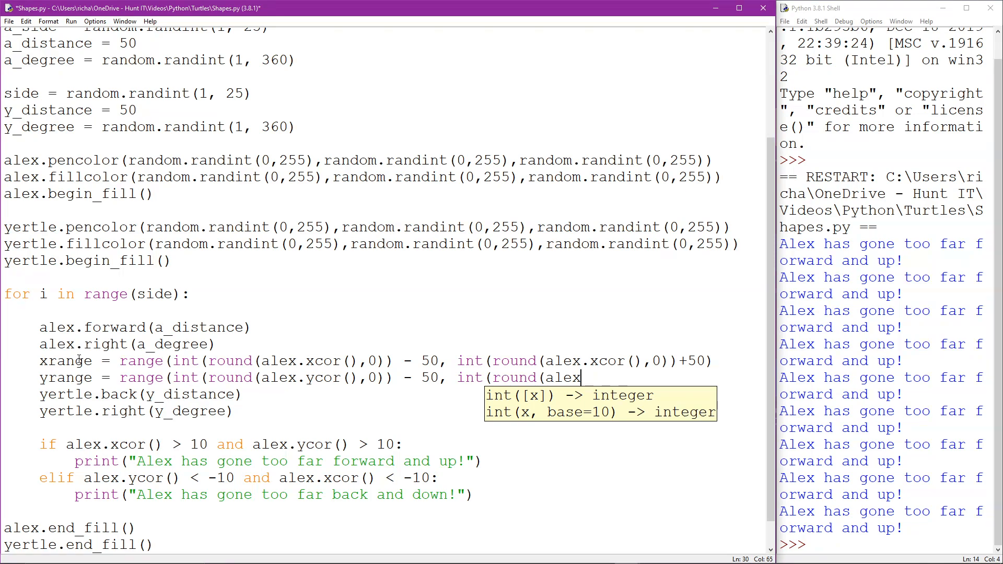
text(.ycor()
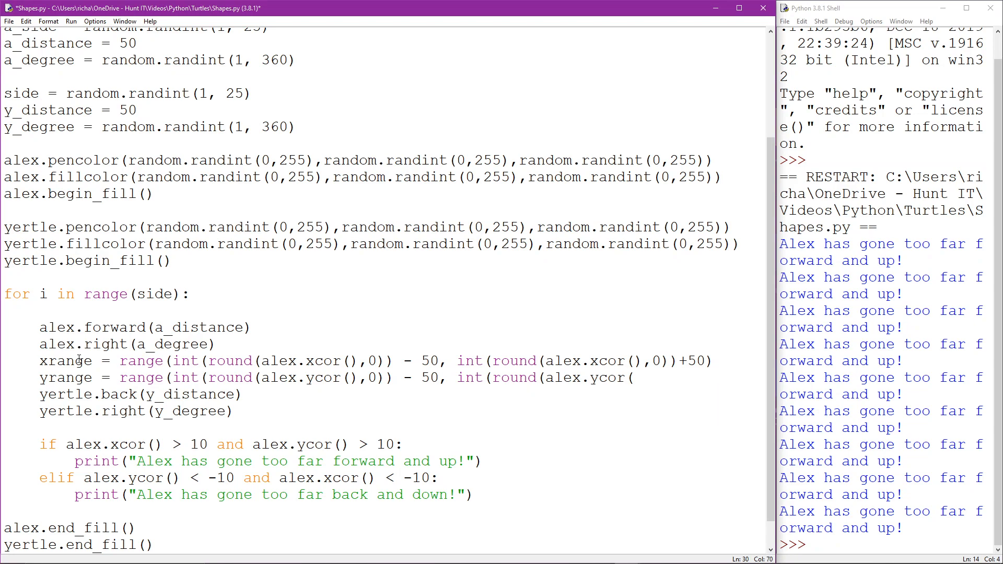
text(,0)
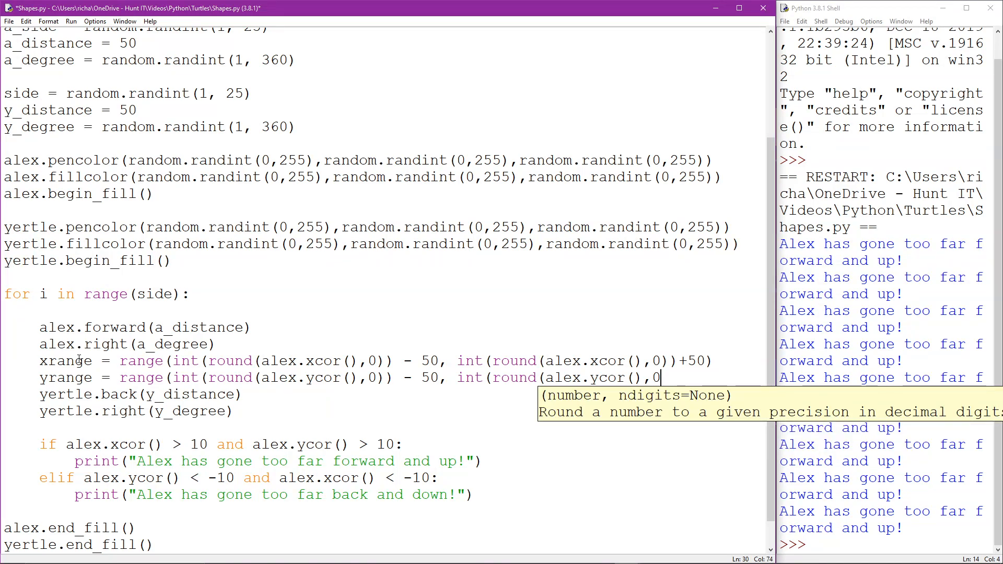
text()+50)
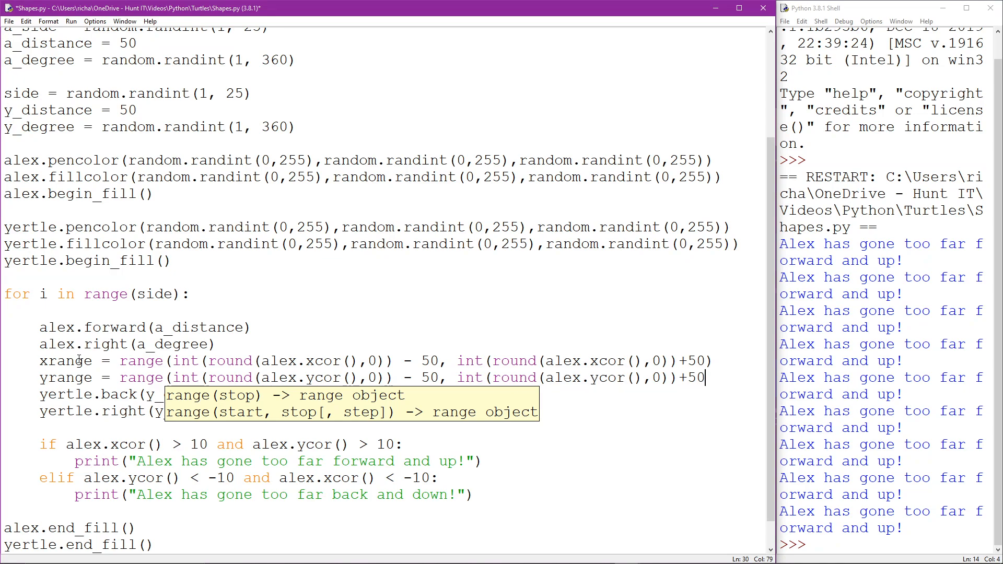
text())
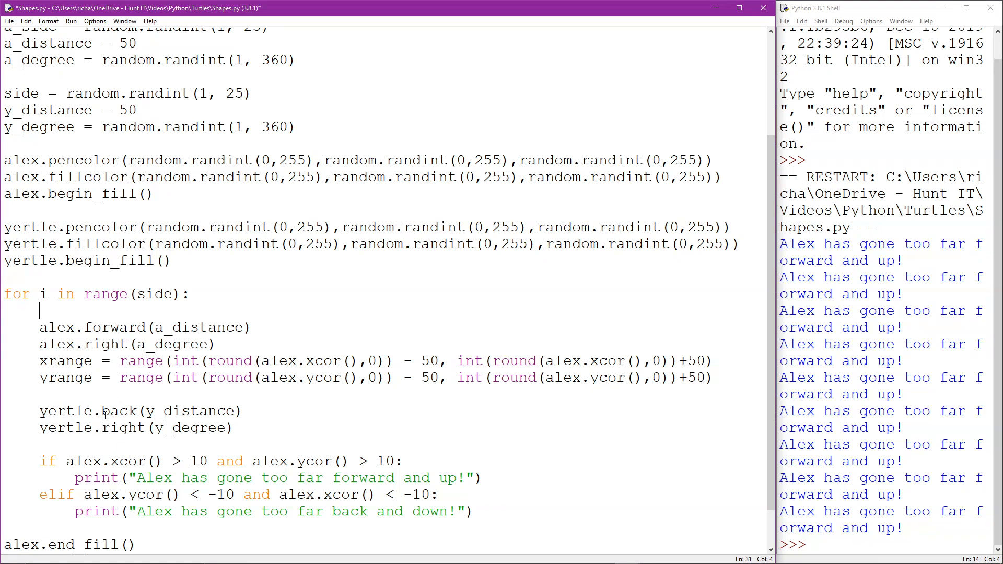
mouse_move(85, 423)
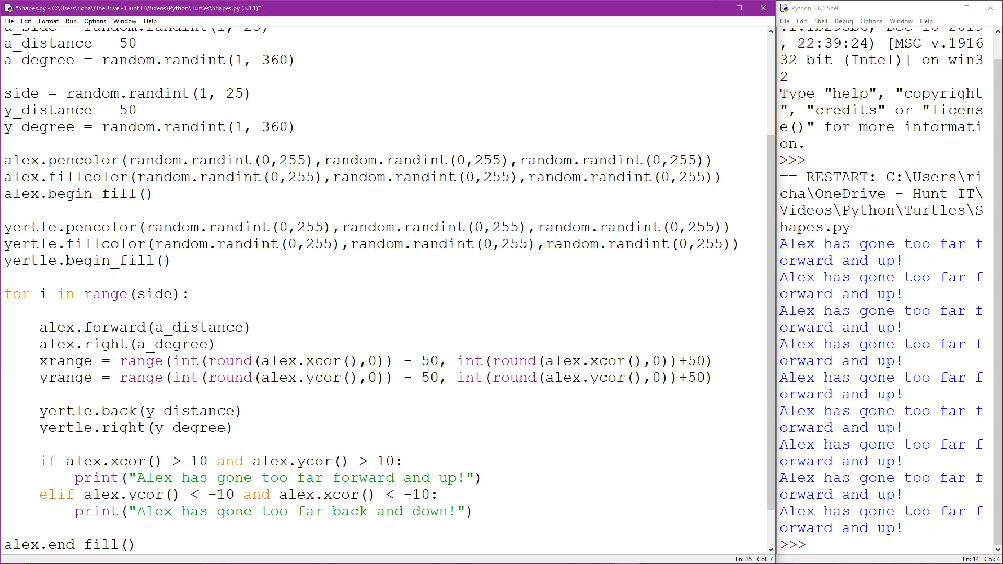
Rewrite the first condition as round(yertle.xcor(), 0) in xrange, removing the old greater-than-10 check.
text(round()
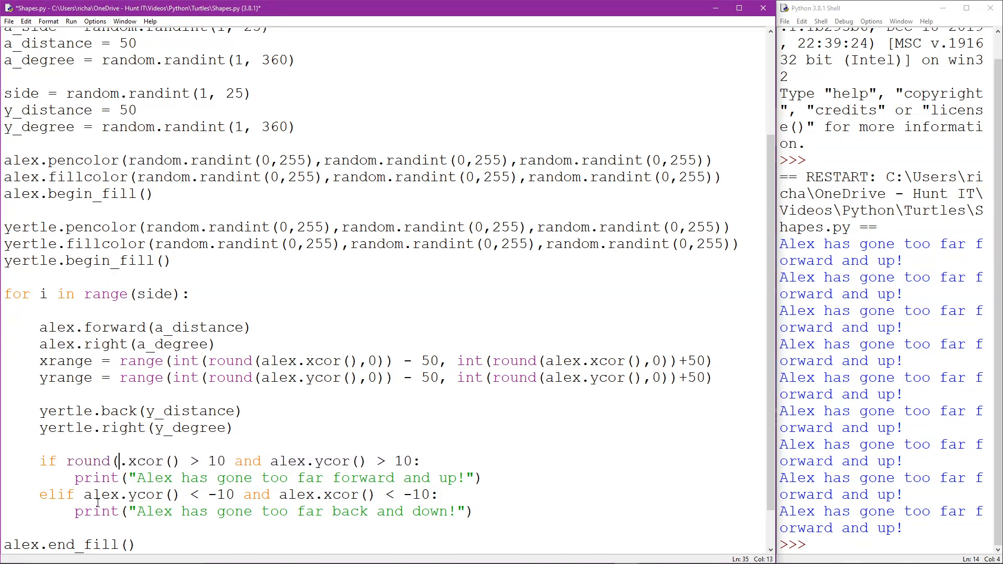
text(yertle)
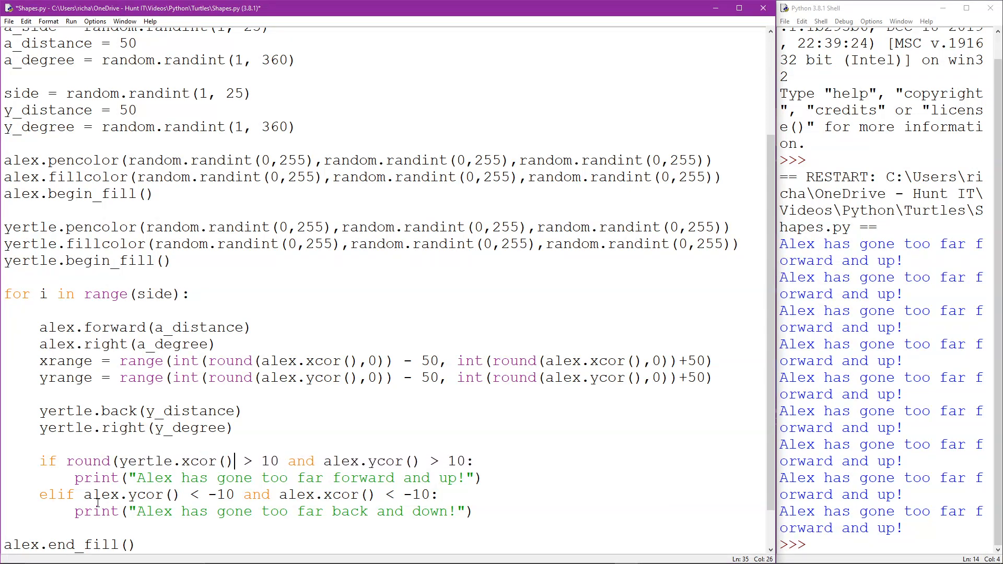
key(Backspace)
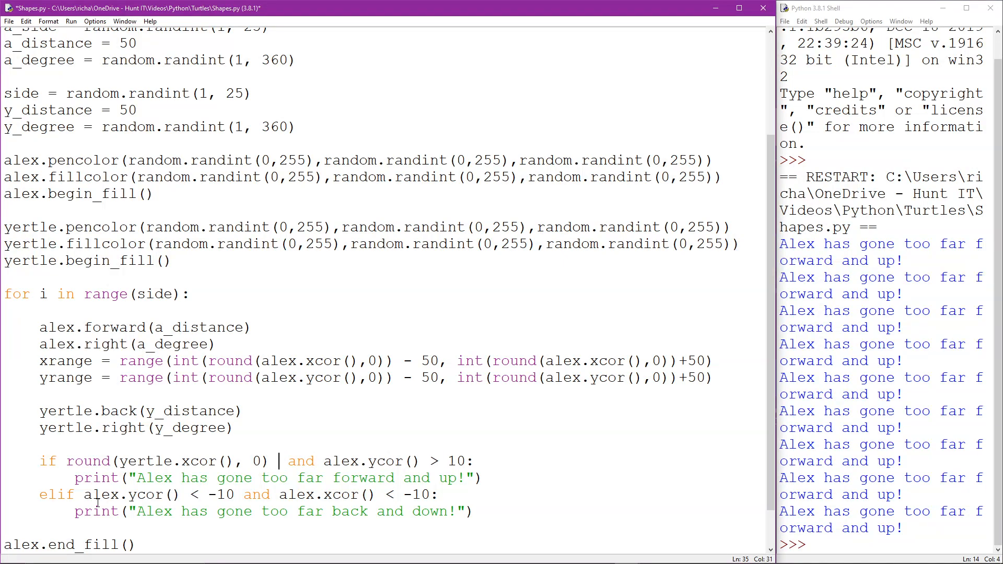
text(in)
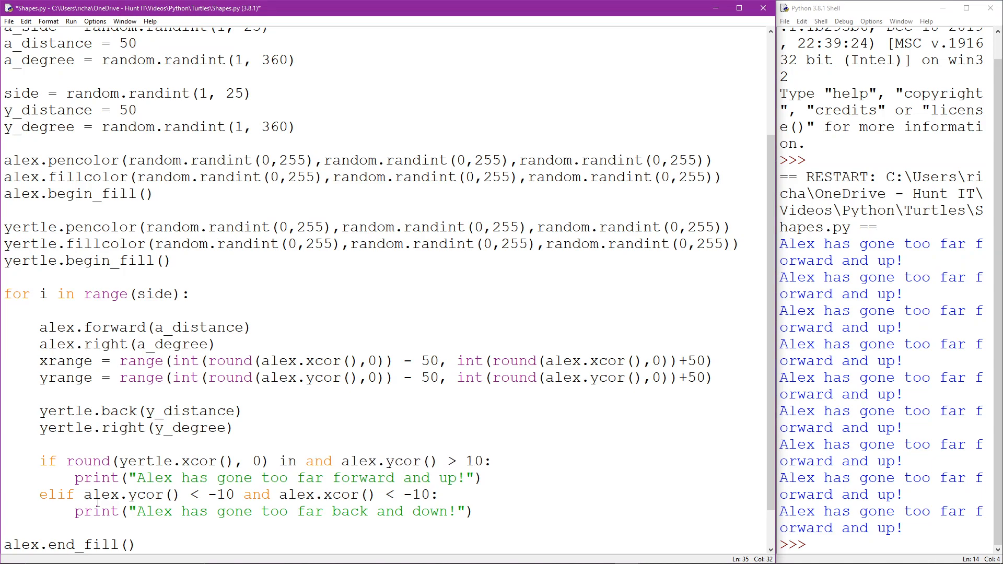
text(xrange)
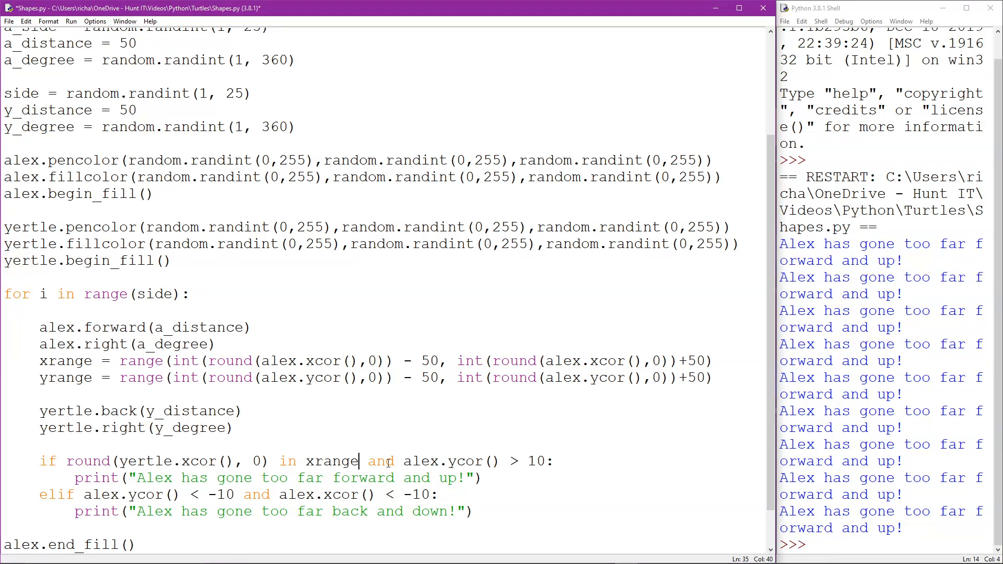
Rewrite the second condition as round(yertle.ycor(),0) in yrange.
click(406, 462)
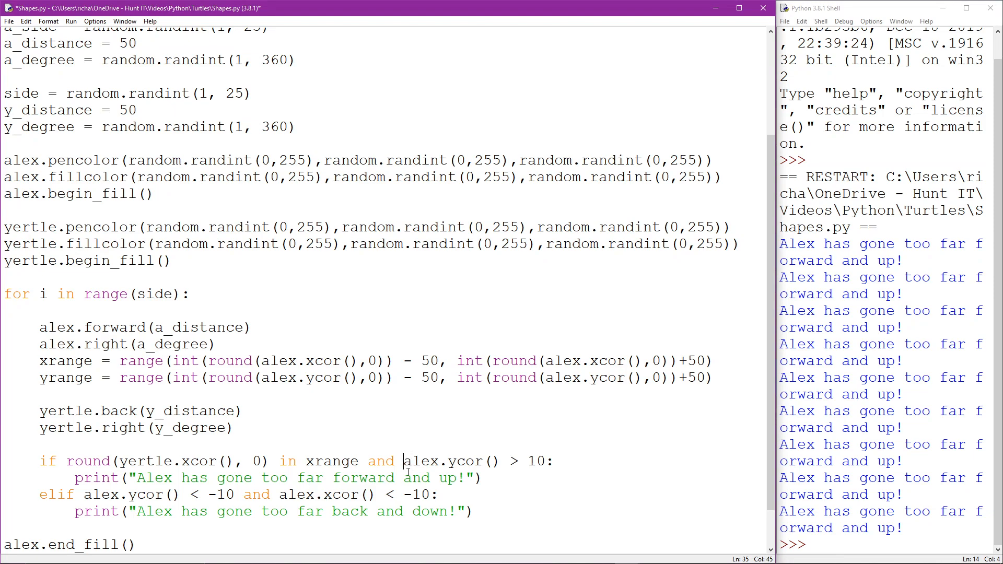
text(round()
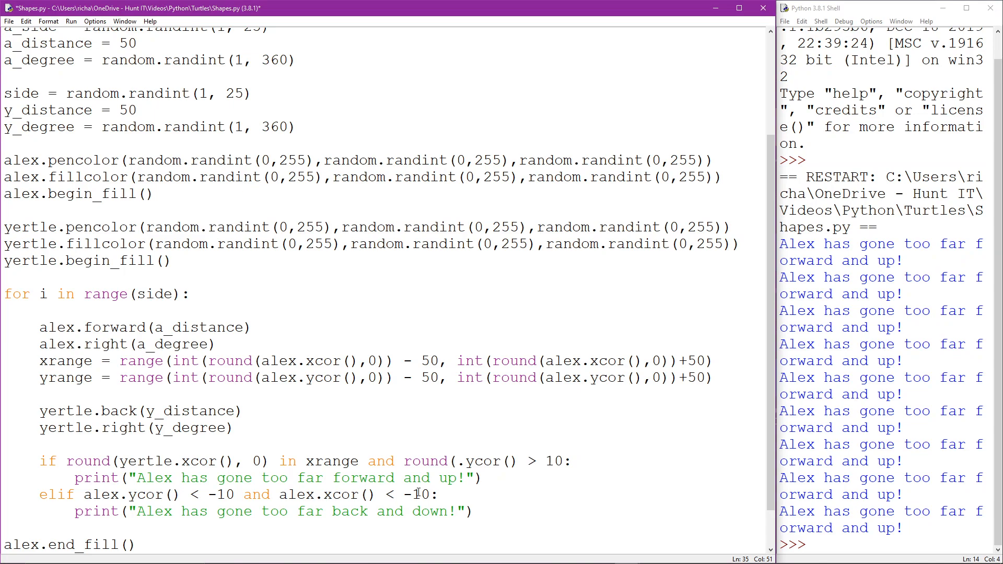
text(yertle)
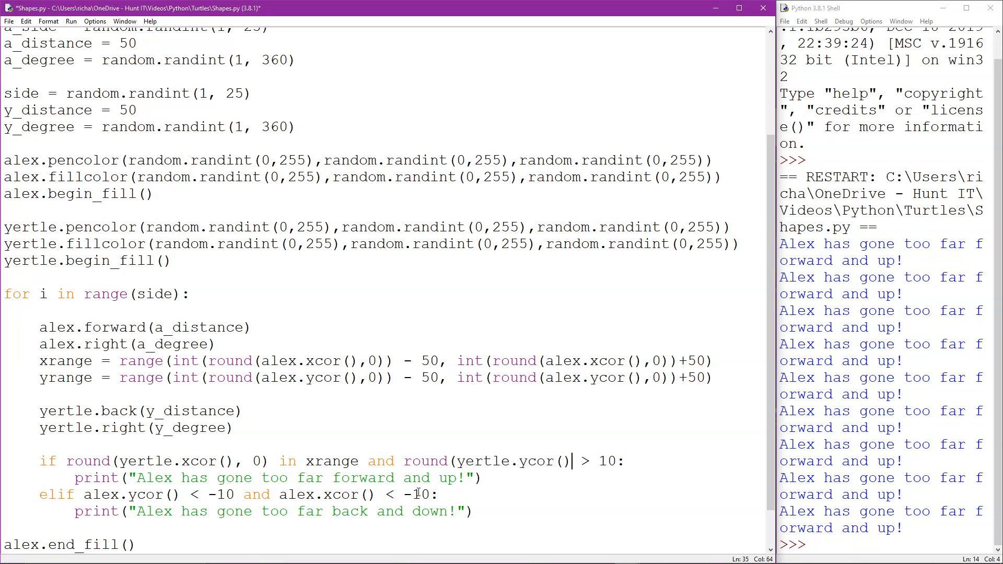
text(, 0)
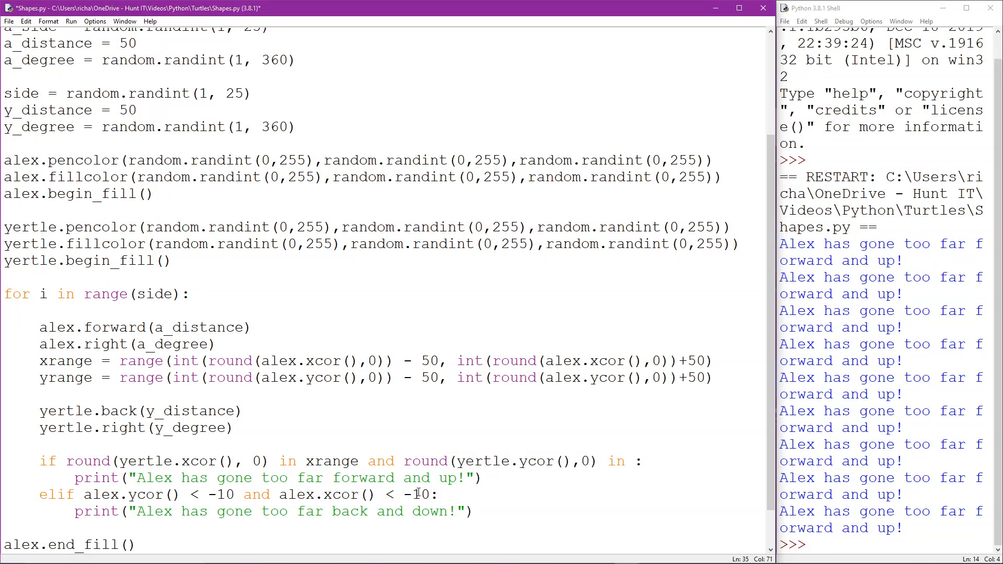
text(yrange)
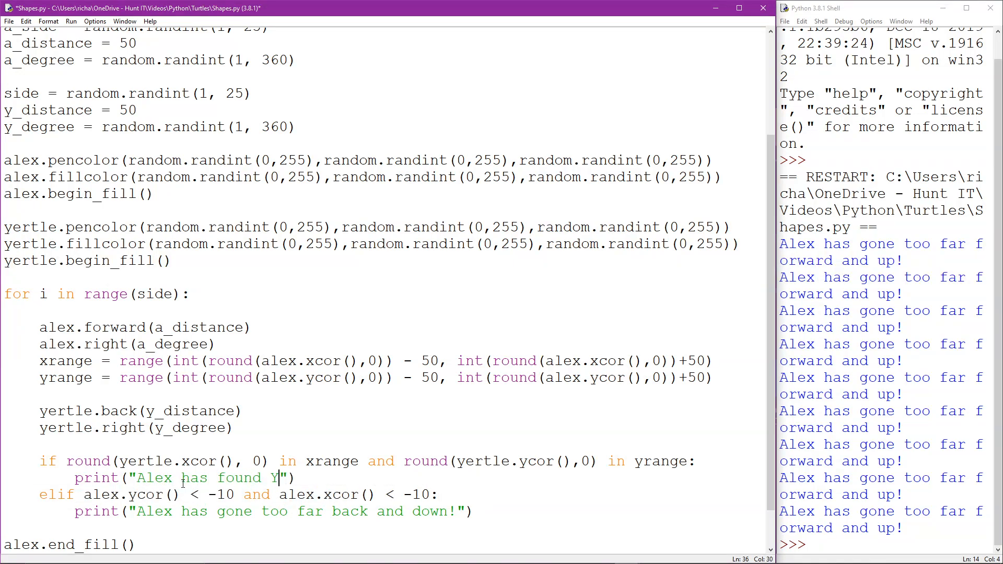
Print 'Alex has found Yertle', replace elif with else printing 'cannot find Yertle', then save and run.
text(ertle)
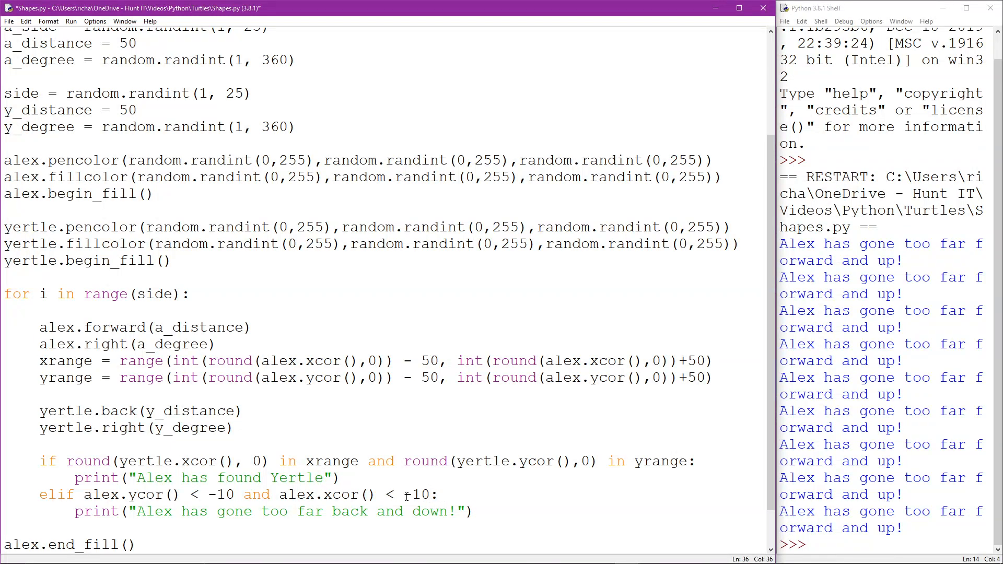
drag(57, 494, 438, 494)
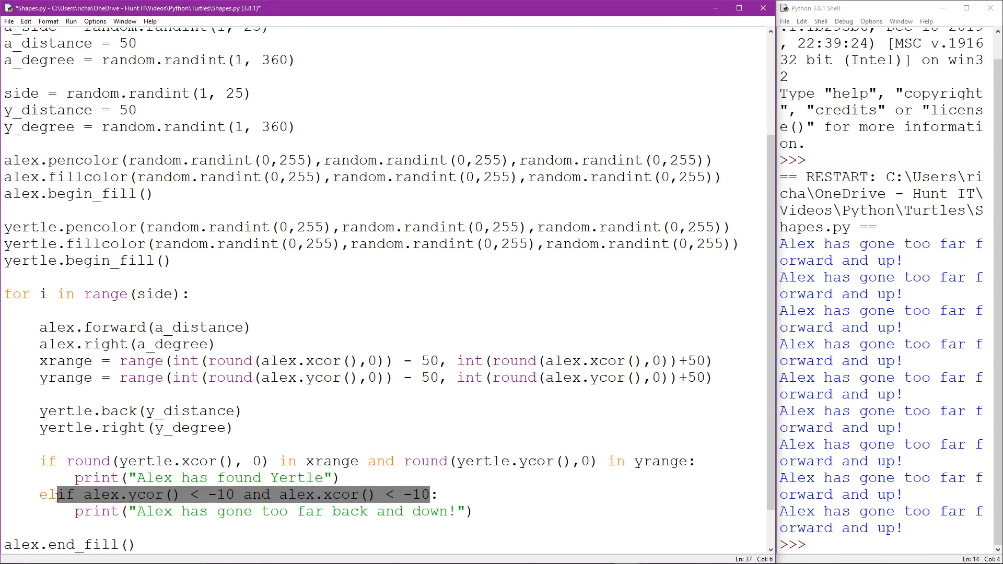
text(else:)
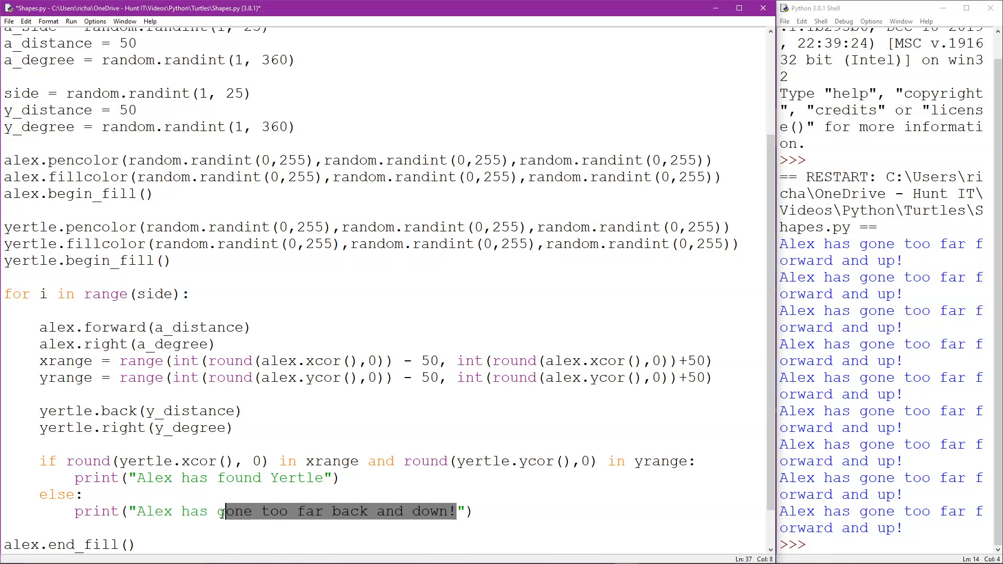
text(gann)
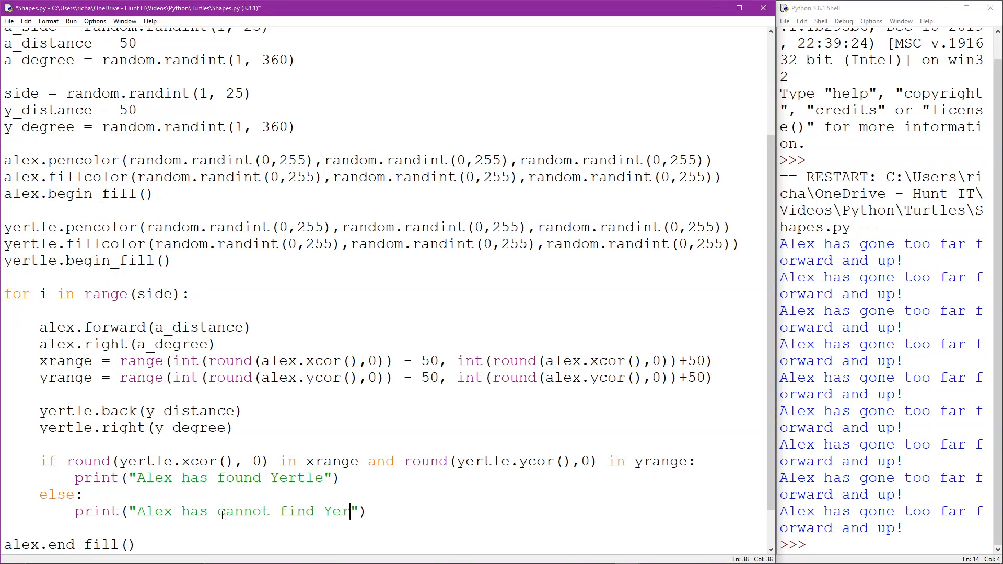
text(tle)
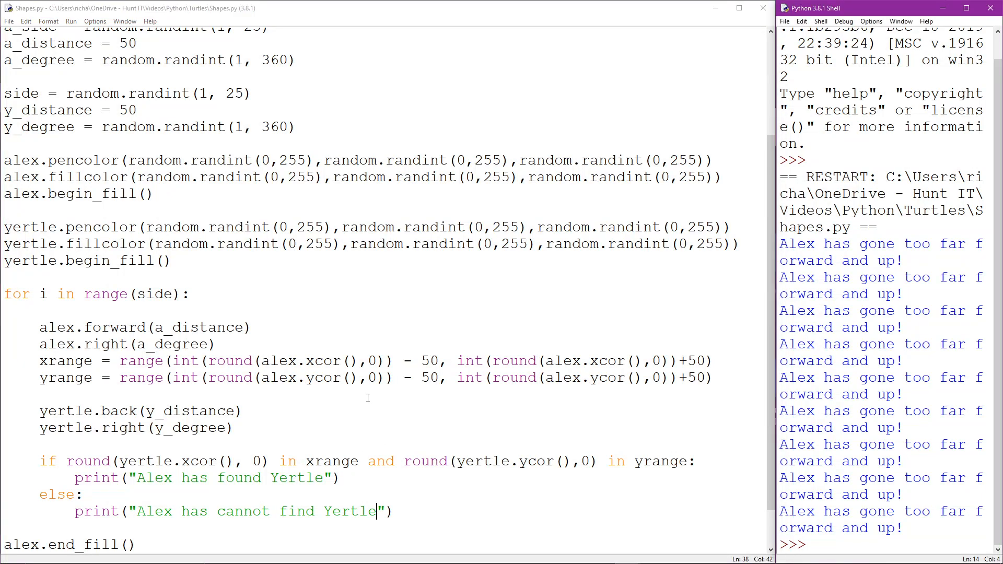
key(F5)
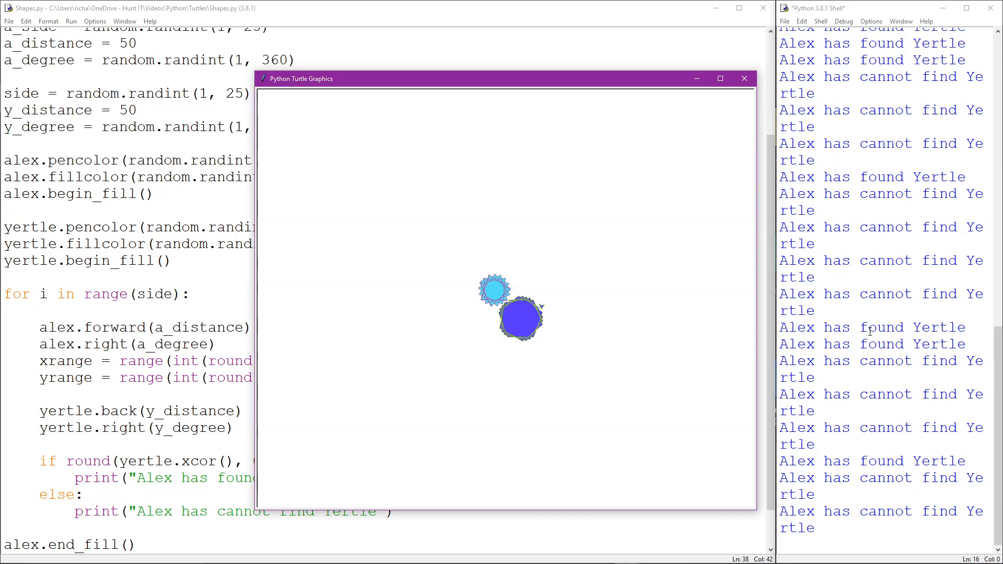
mouse_move(819, 320)
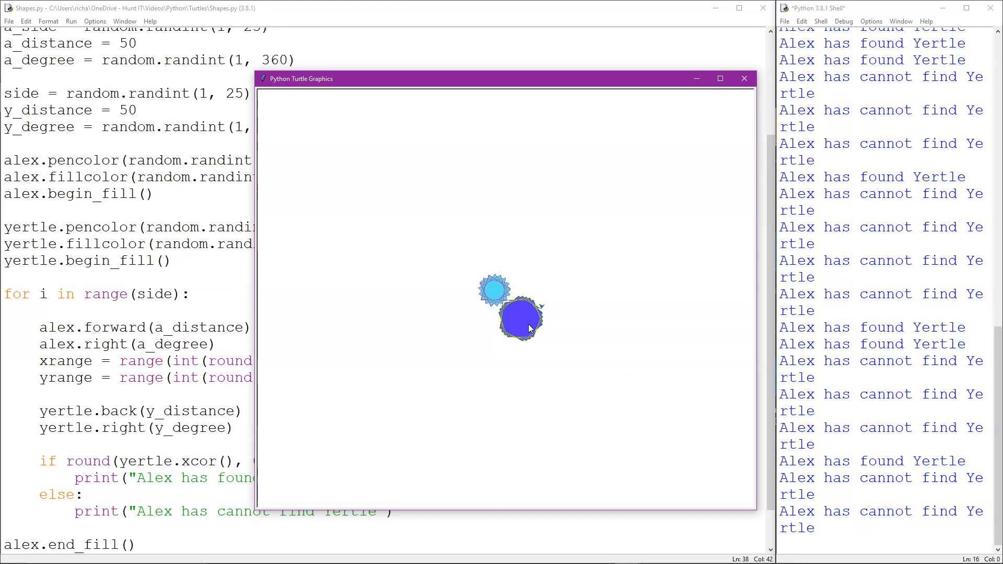
mouse_move(528, 326)
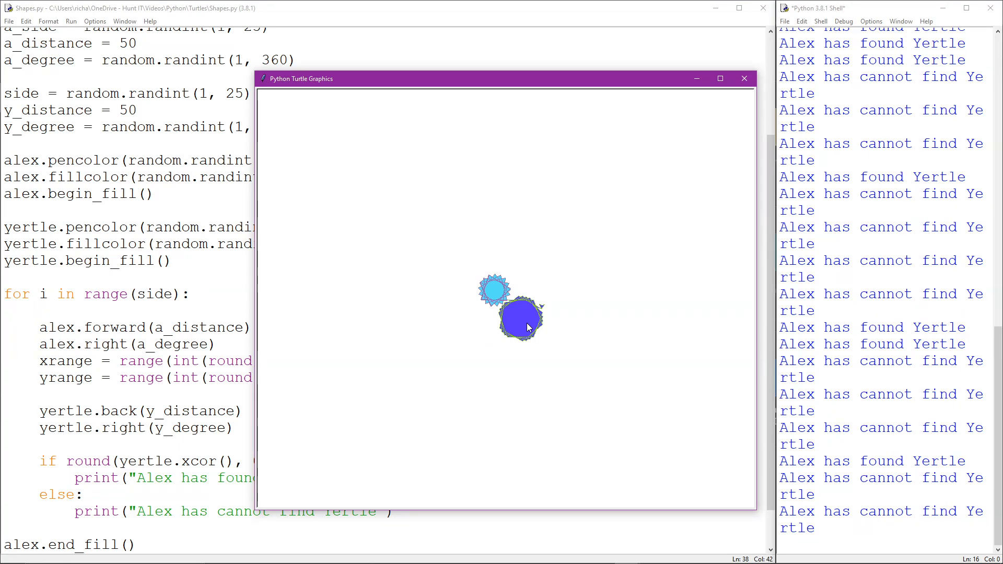
mouse_move(529, 313)
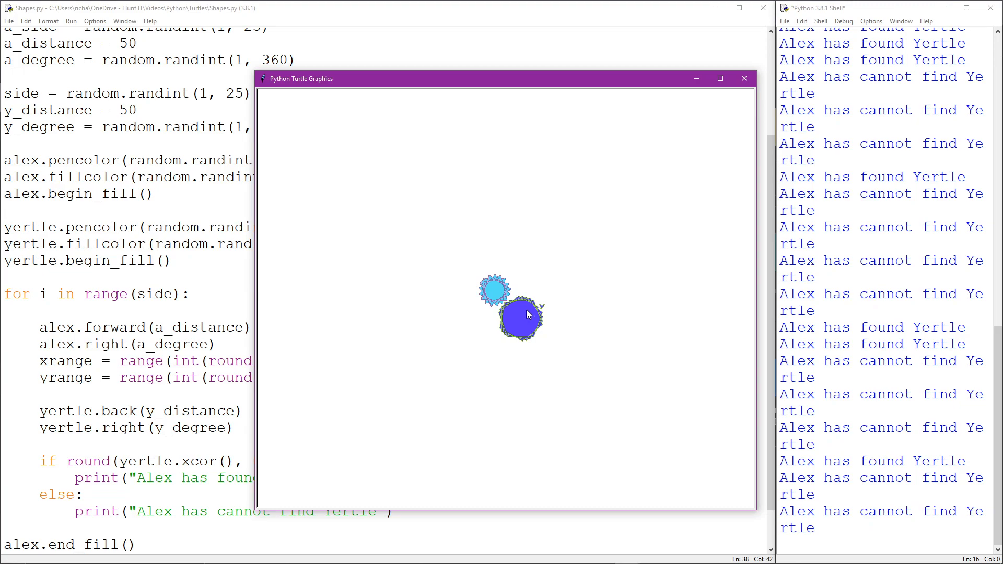